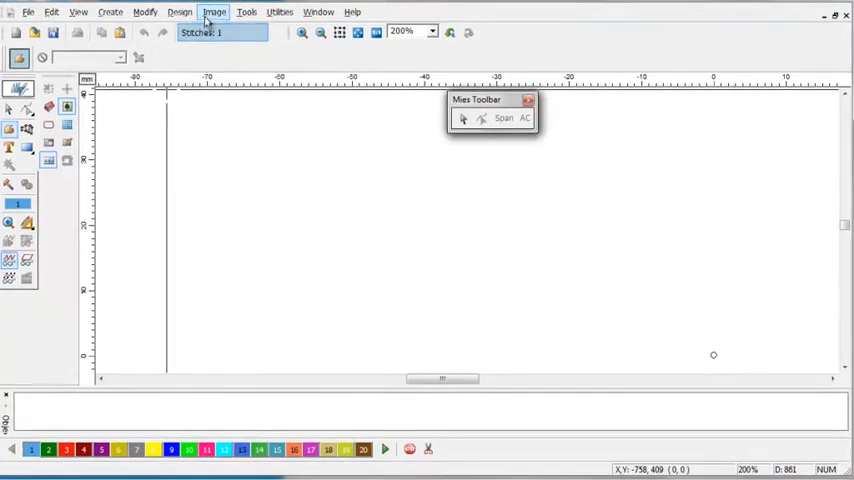
- Import the alphabet specimen picture into the design with Image > Import
left_click(213, 12)
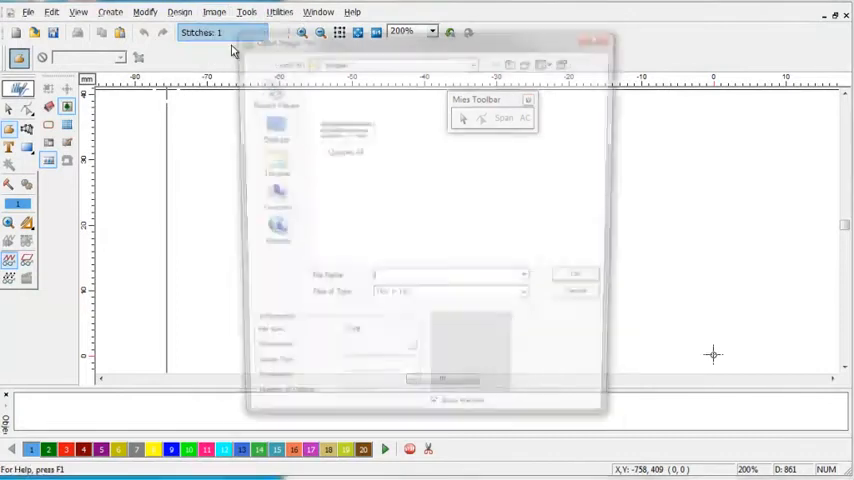
left_click(530, 300)
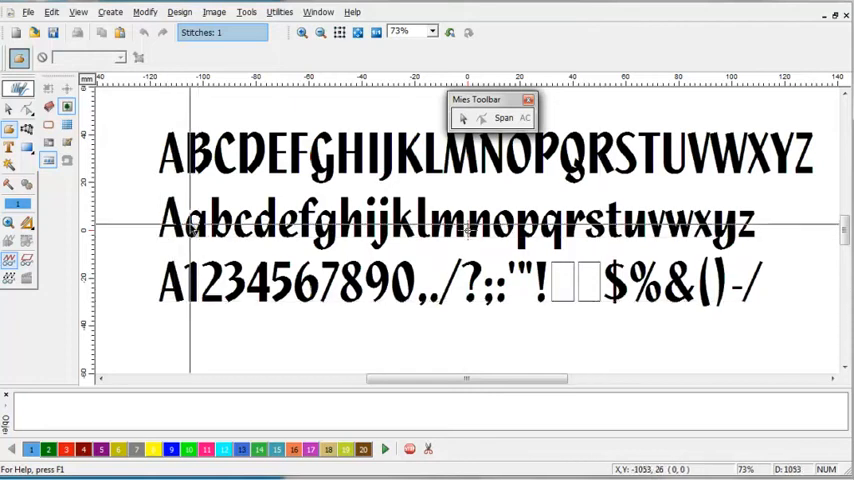
- Zoom in on the specimen's letter A until its pixels are visible
left_click(302, 32)
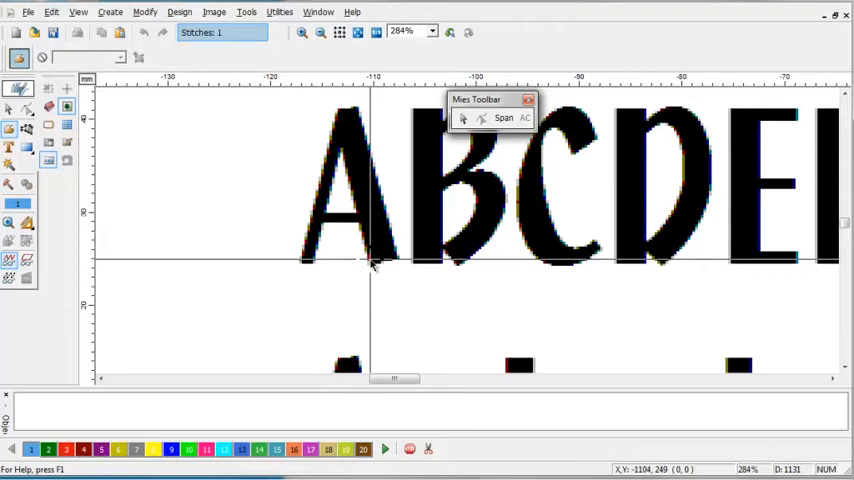
mouse_move(371, 262)
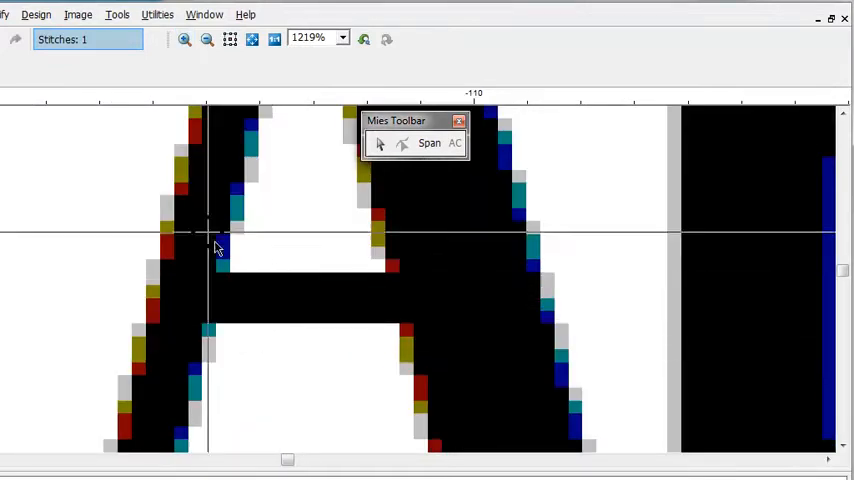
left_click(77, 14)
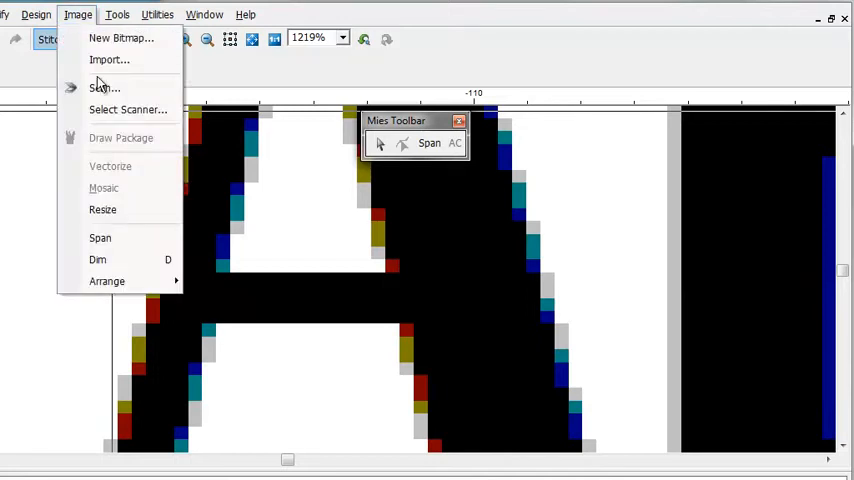
left_click(102, 209)
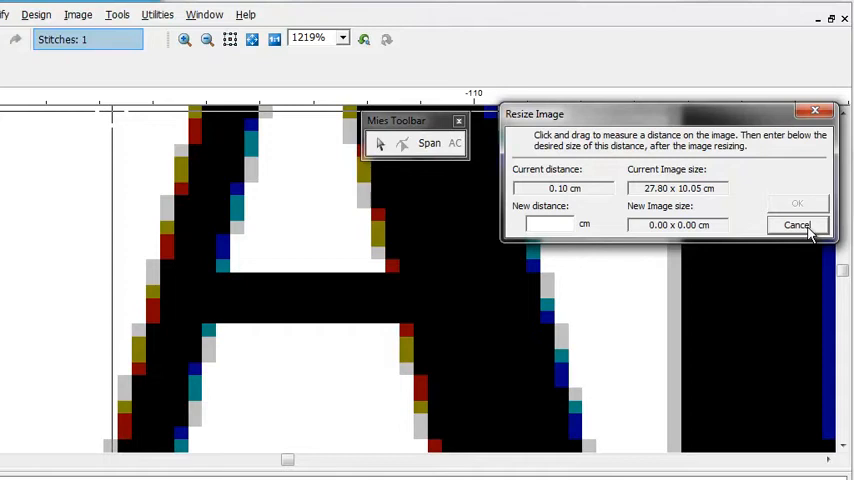
left_click(796, 224)
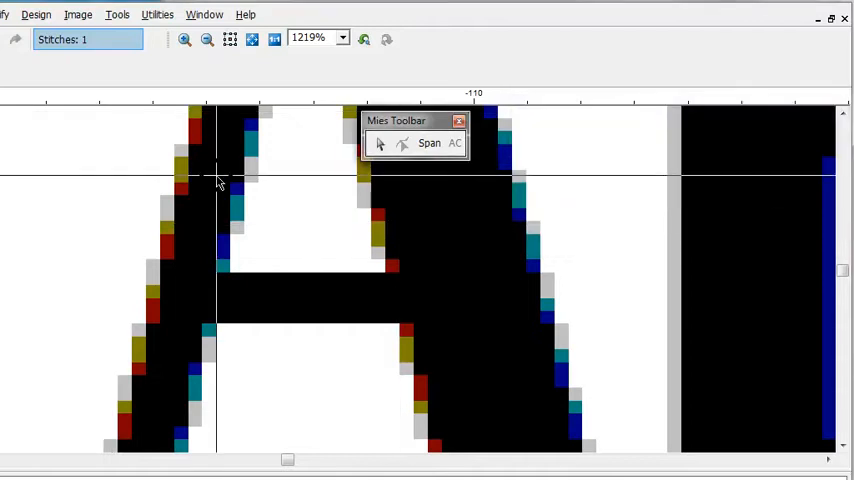
left_click(205, 39)
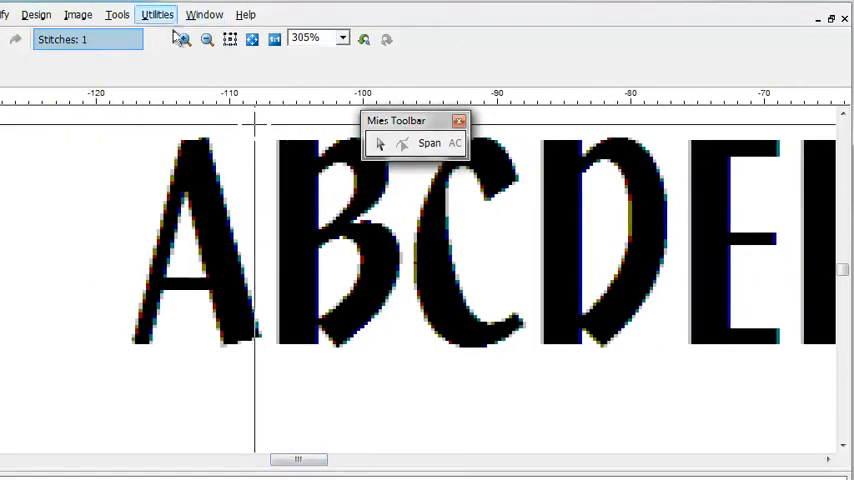
mouse_move(182, 39)
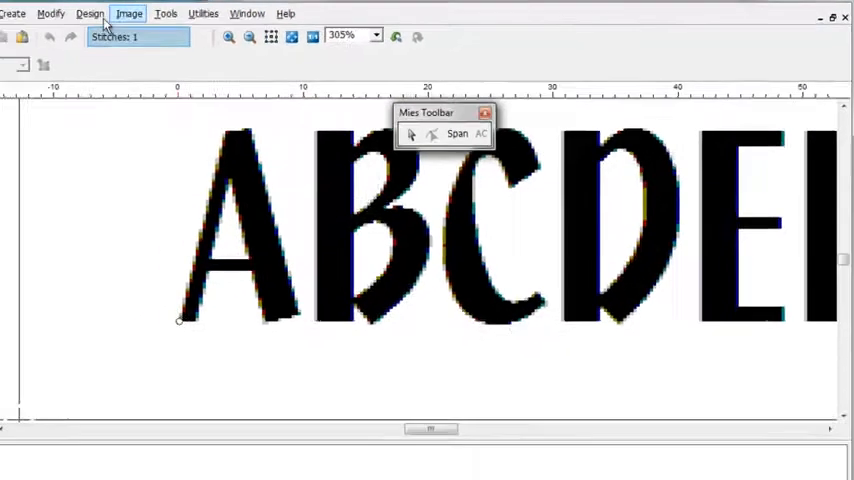
- Turn on the millimetre grid over the specimen from the View menu
left_click(78, 12)
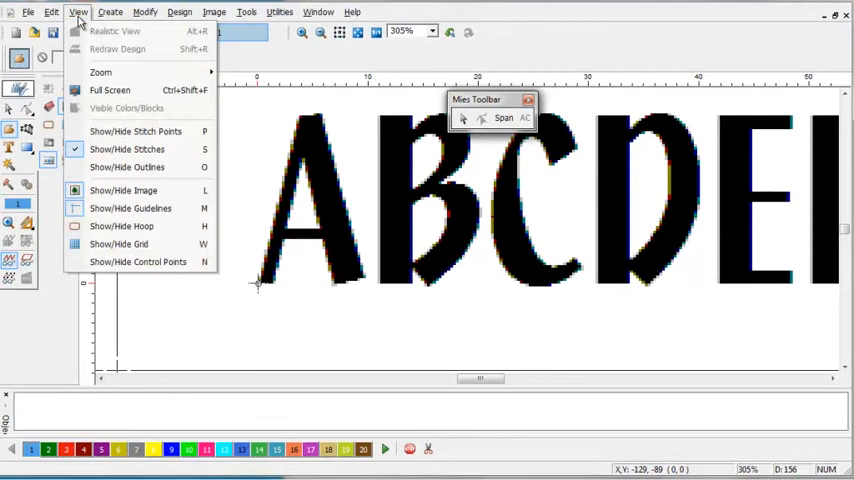
left_click(119, 244)
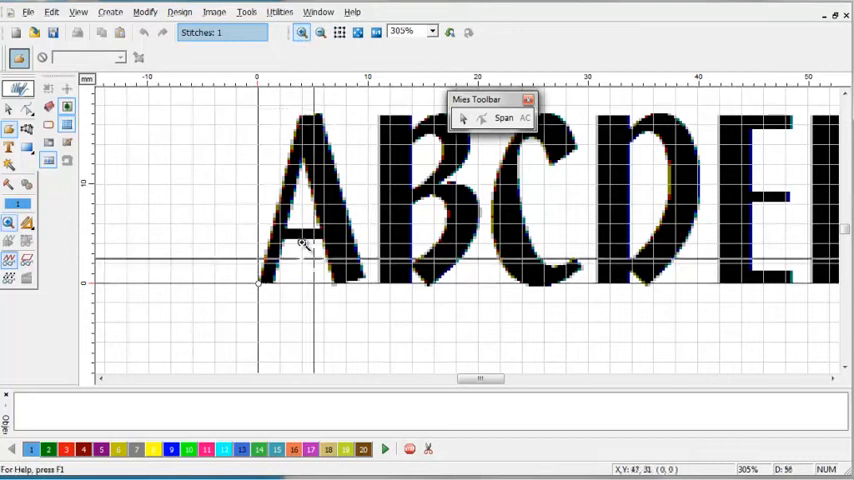
- Zoom onto the A's apex and place the first column-fill outline point there
left_click(301, 32)
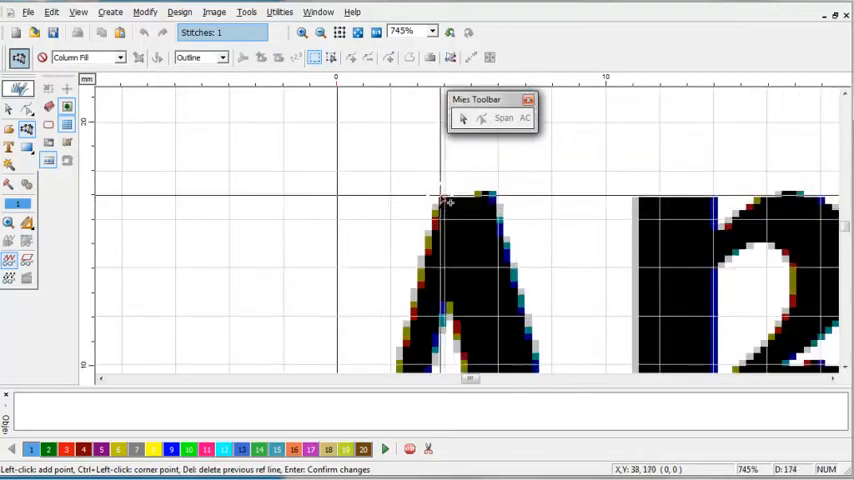
left_click(480, 195)
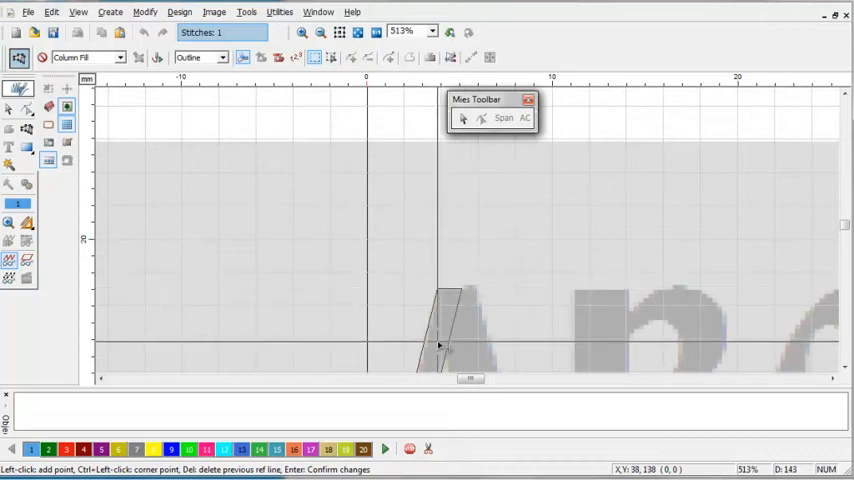
- Outline the A's strokes and crossbar, with the stitch entry point at bottom left
left_click(495, 345)
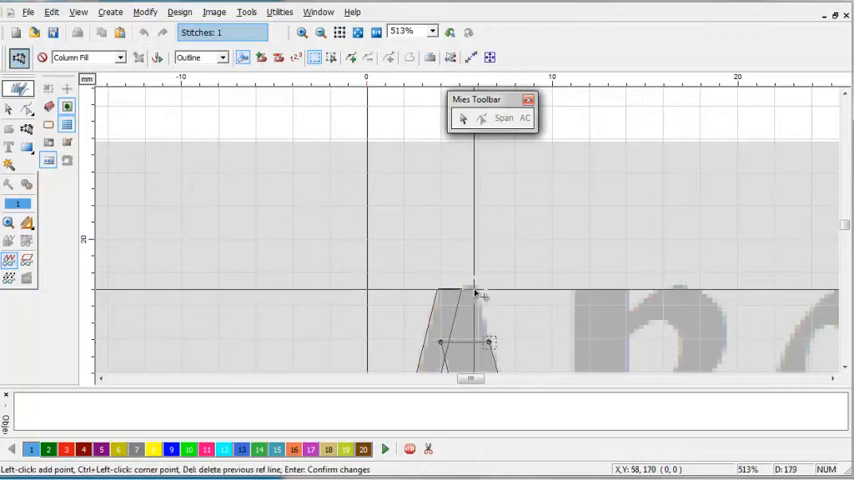
left_click(440, 290)
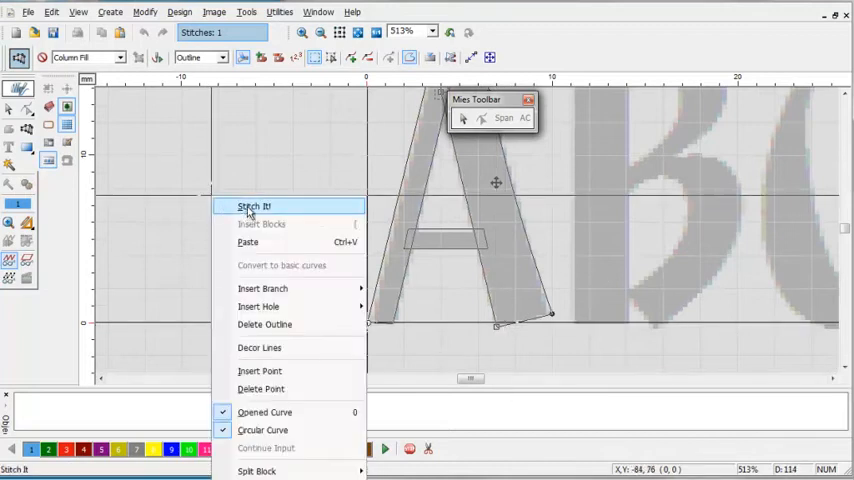
left_click(253, 206)
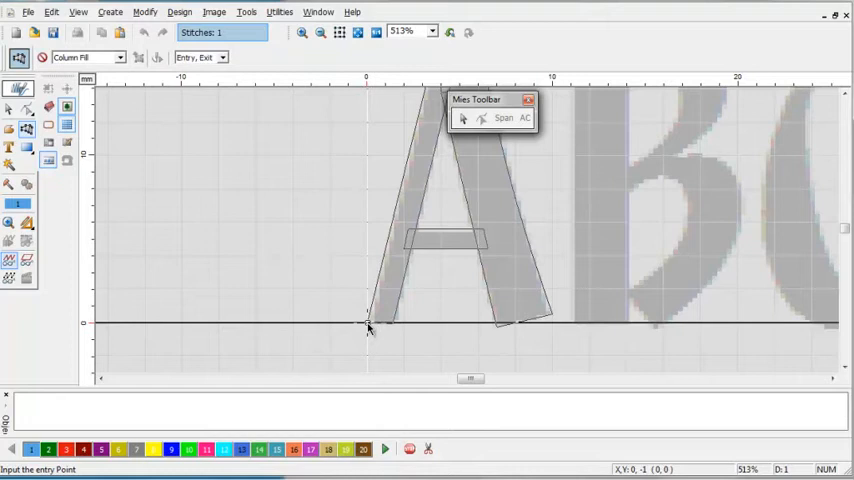
left_click(366, 322)
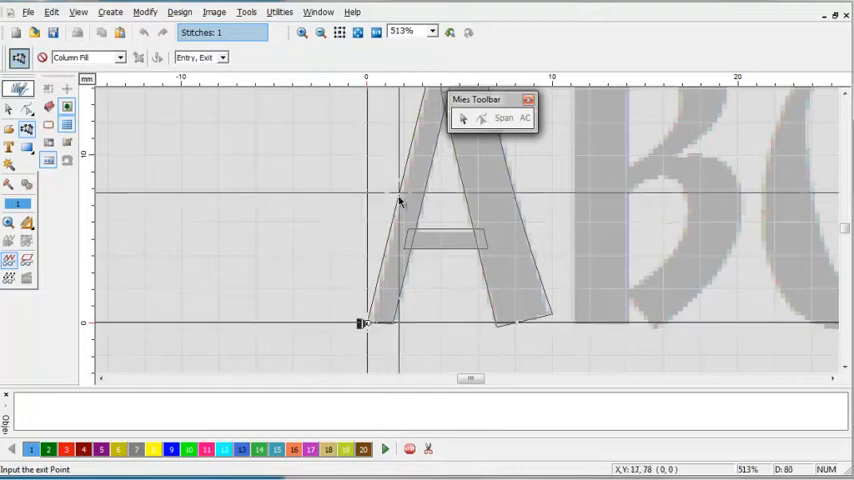
mouse_move(368, 178)
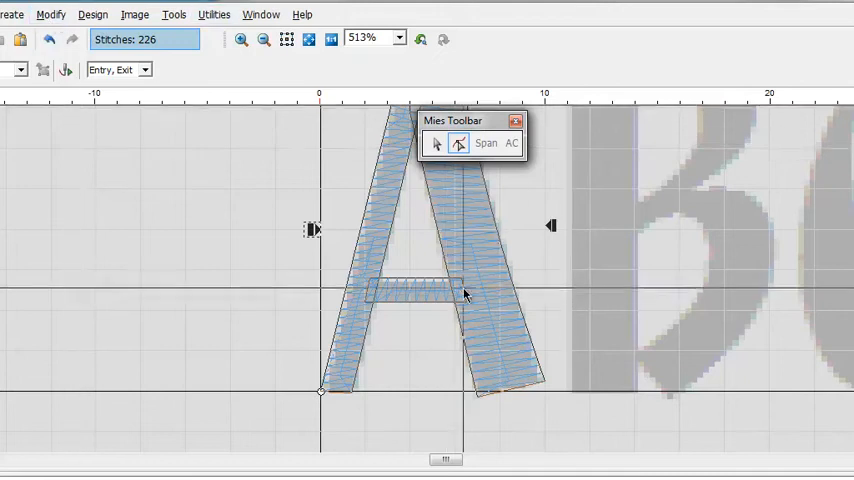
- Select the digitized letter A and bring up the Save Character window
left_click(50, 14)
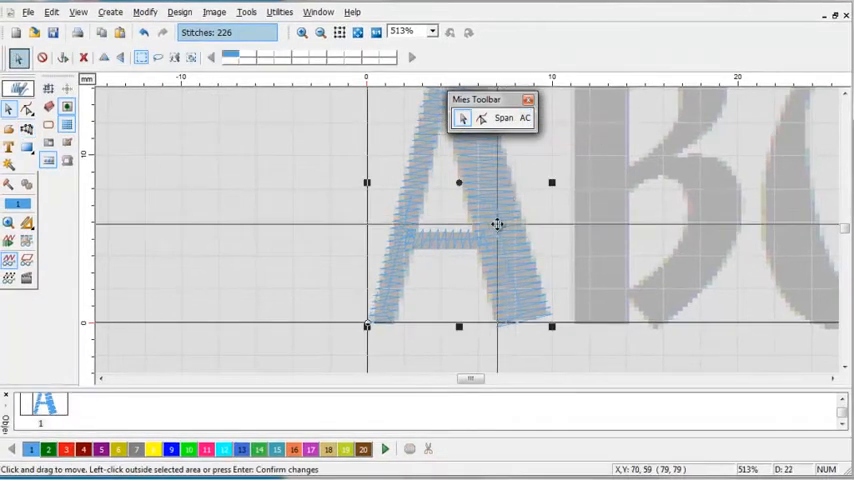
right_click(498, 225)
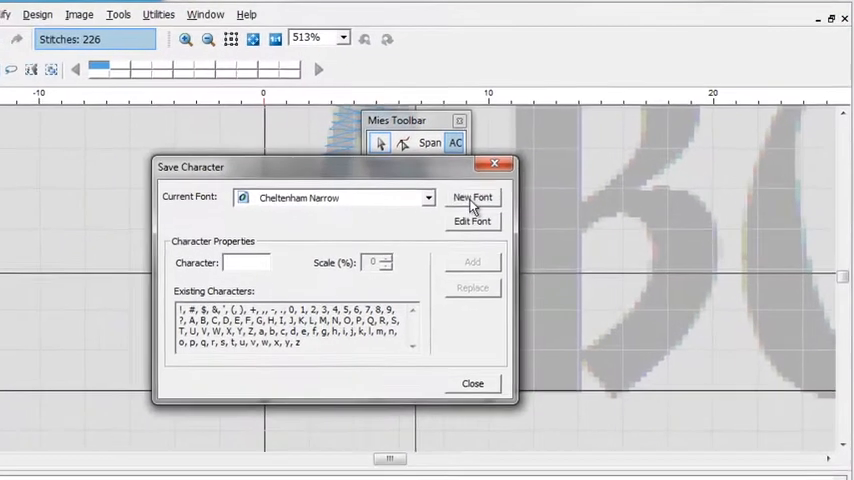
- Create font 'Quigly' with height 173 and one column-fill layer, then add character A
left_click(472, 197)
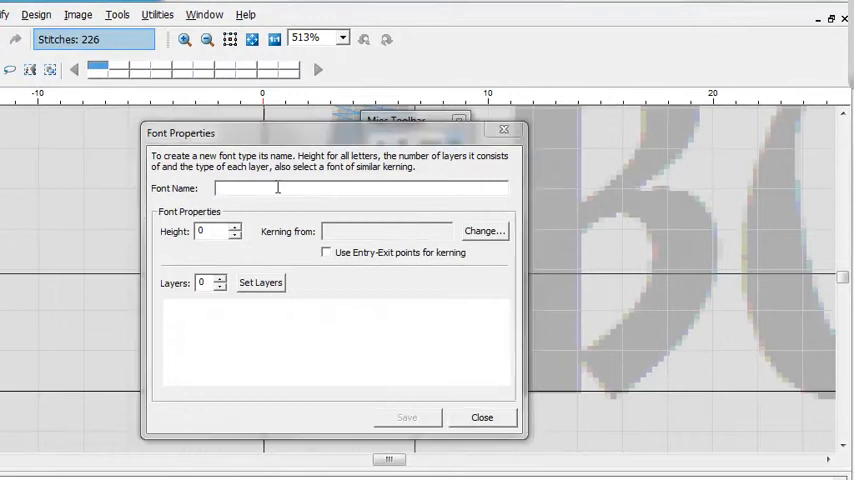
type("Quigly")
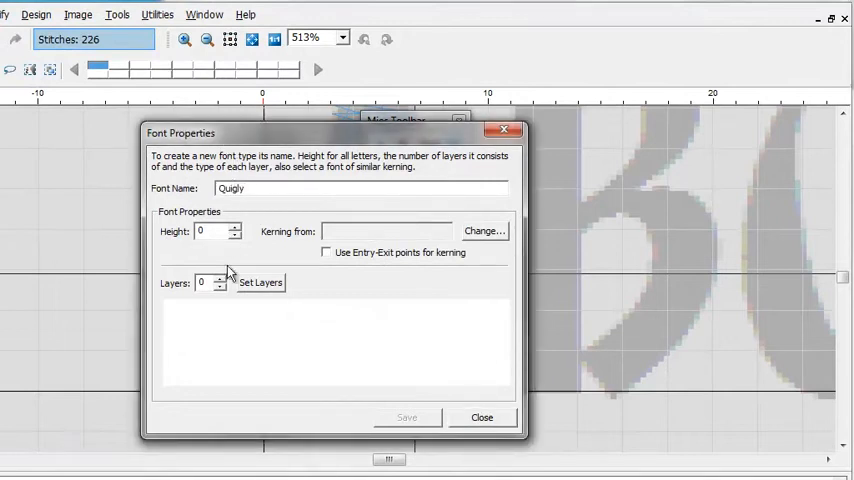
type("173")
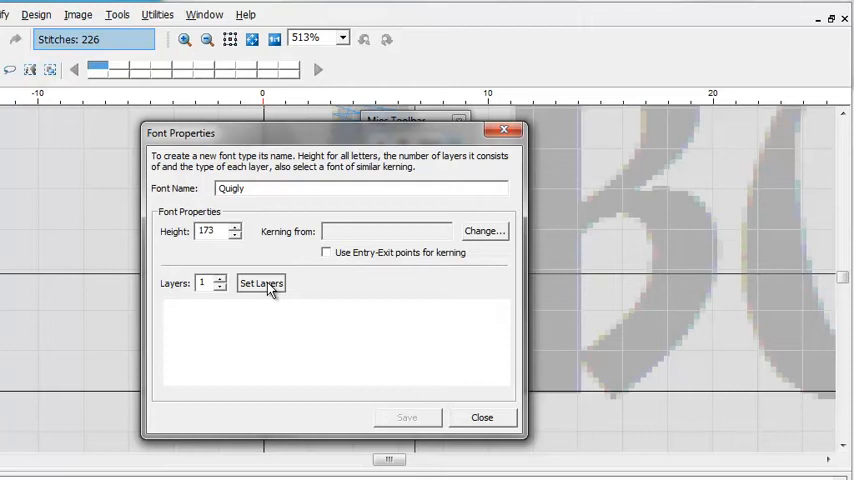
left_click(261, 283)
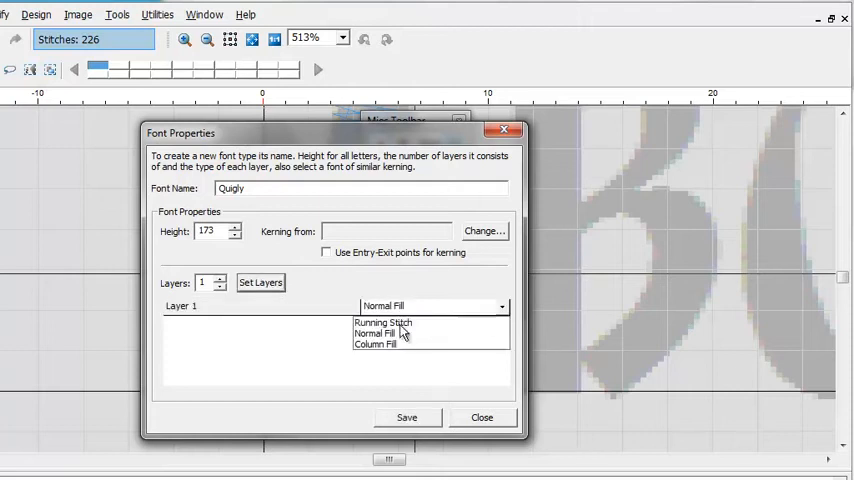
left_click(377, 344)
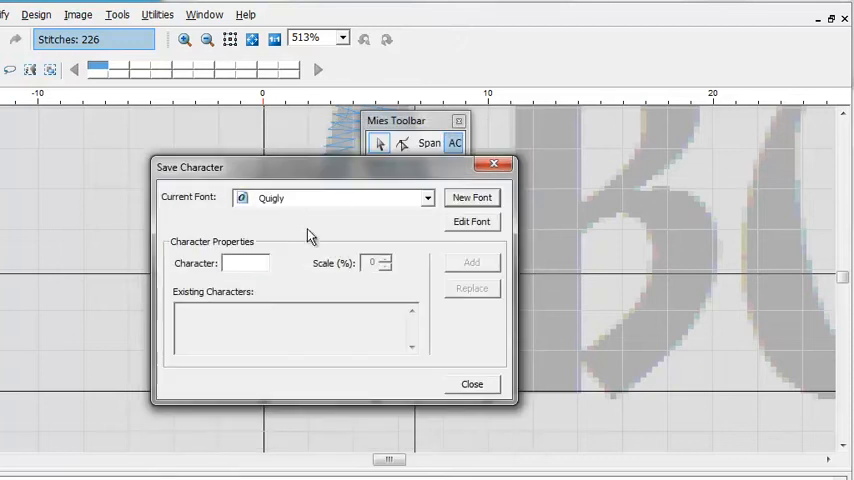
type("A")
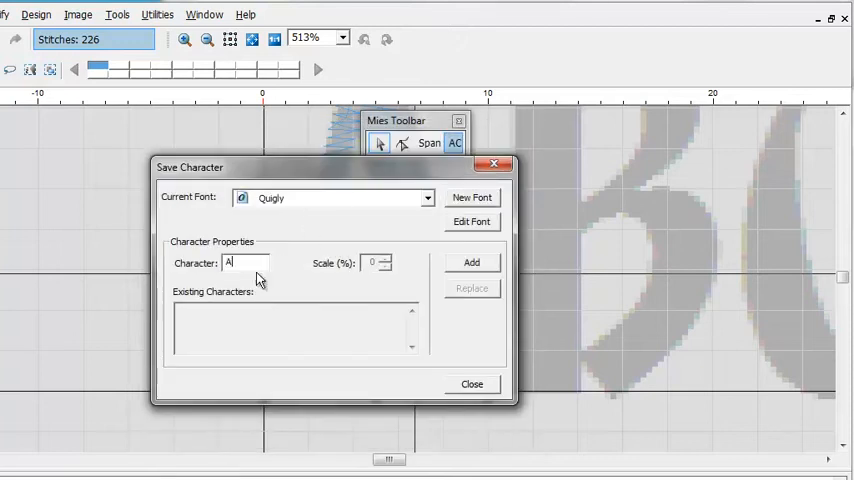
left_click(471, 384)
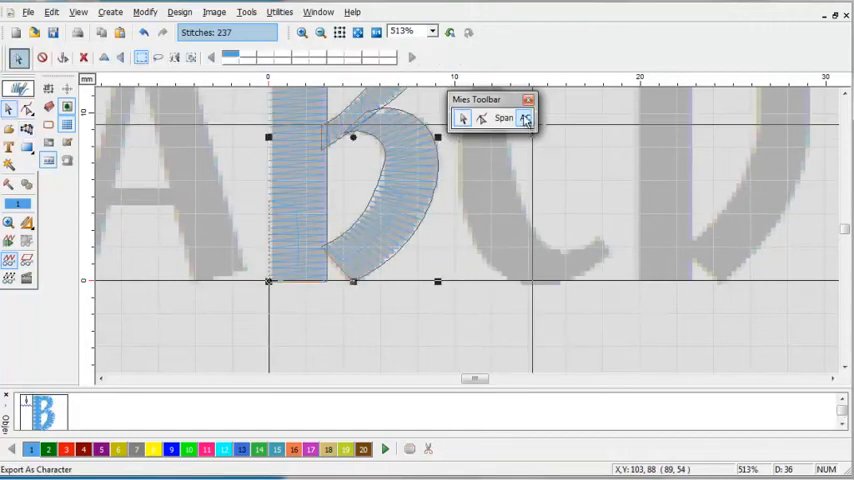
- Add character B to Quigly, then type 'AB' and set it in the Quigly font
left_click(524, 118)
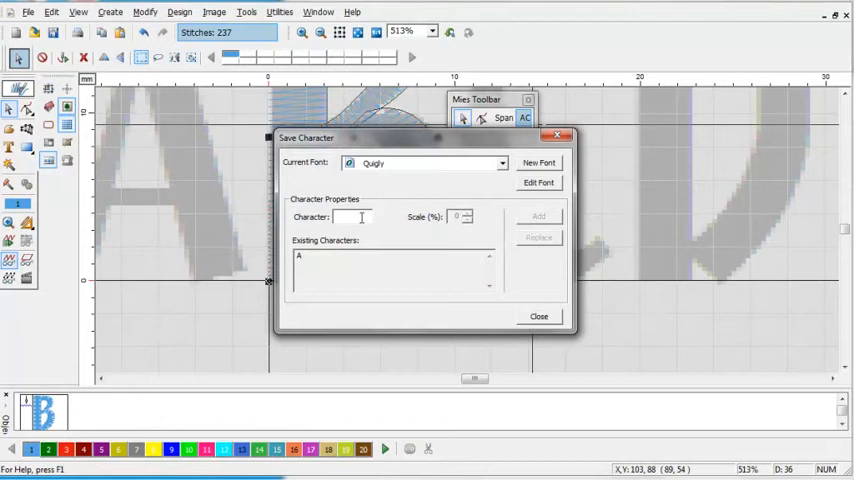
left_click(538, 316)
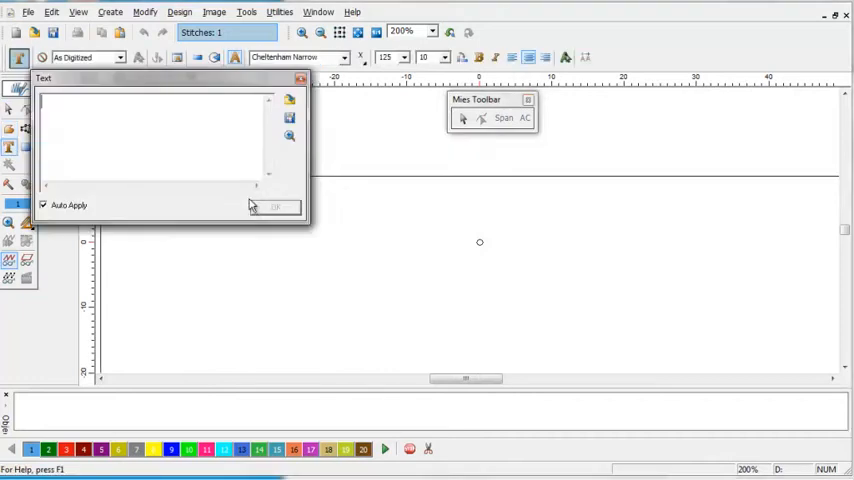
type("AB")
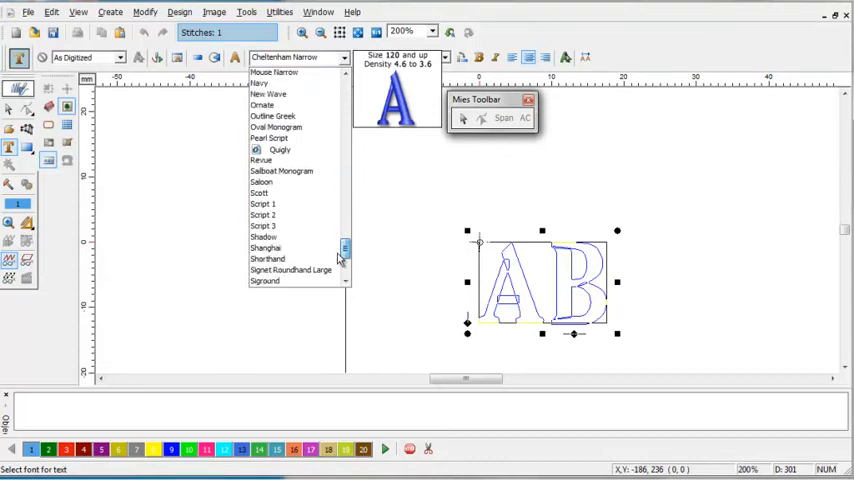
left_click(279, 149)
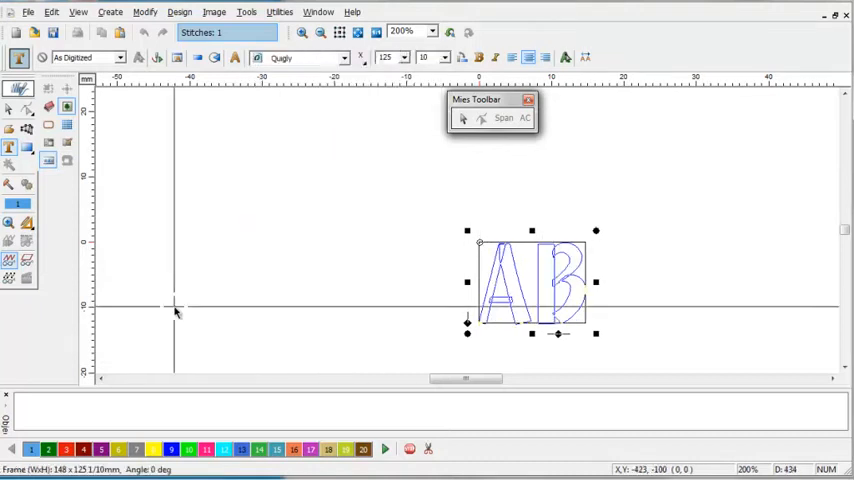